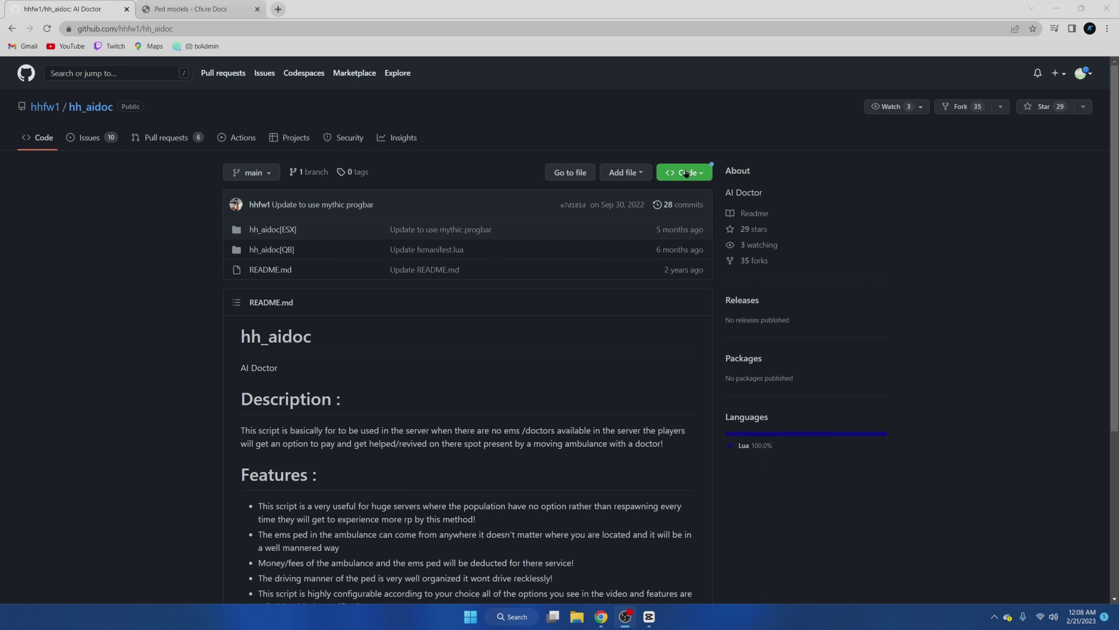
# Step: Download the hh_aidoc repository as a ZIP from its GitHub Code menu
pyautogui.click(686, 172)
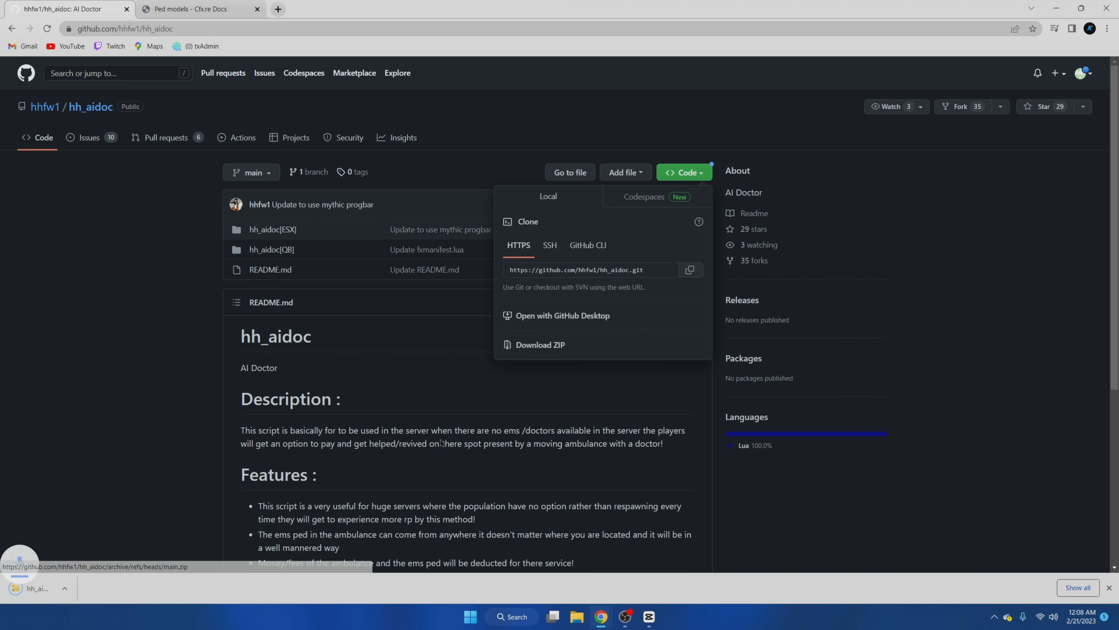
pyautogui.click(541, 346)
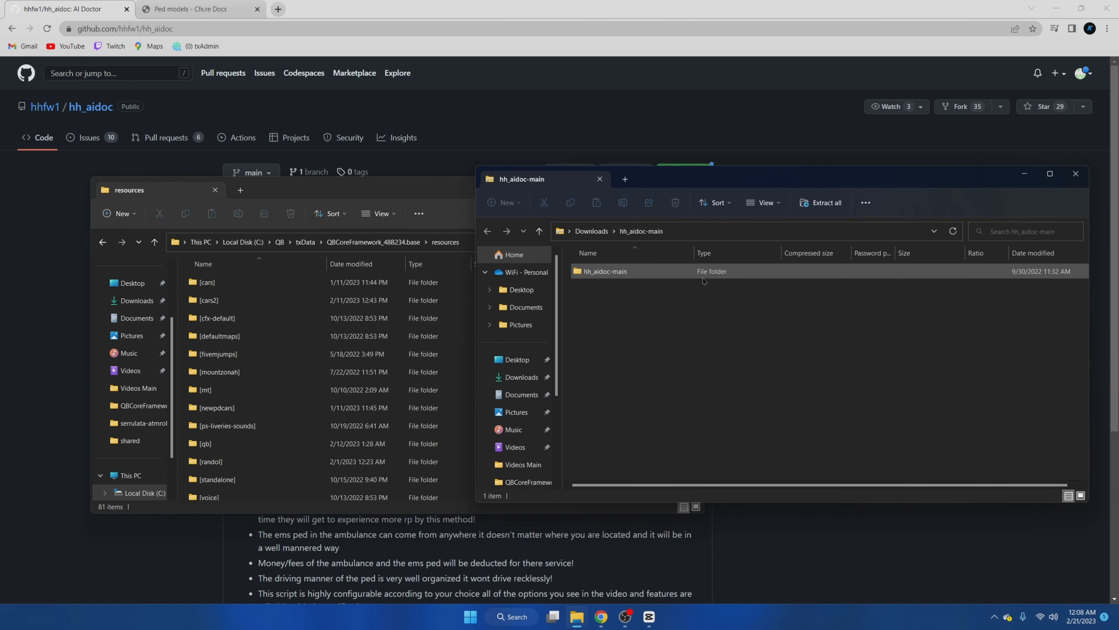
# Step: Copy hh_aidoc[QB] from the archive into resources and rename it to hh_aidoc
pyautogui.doubleClick(605, 271)
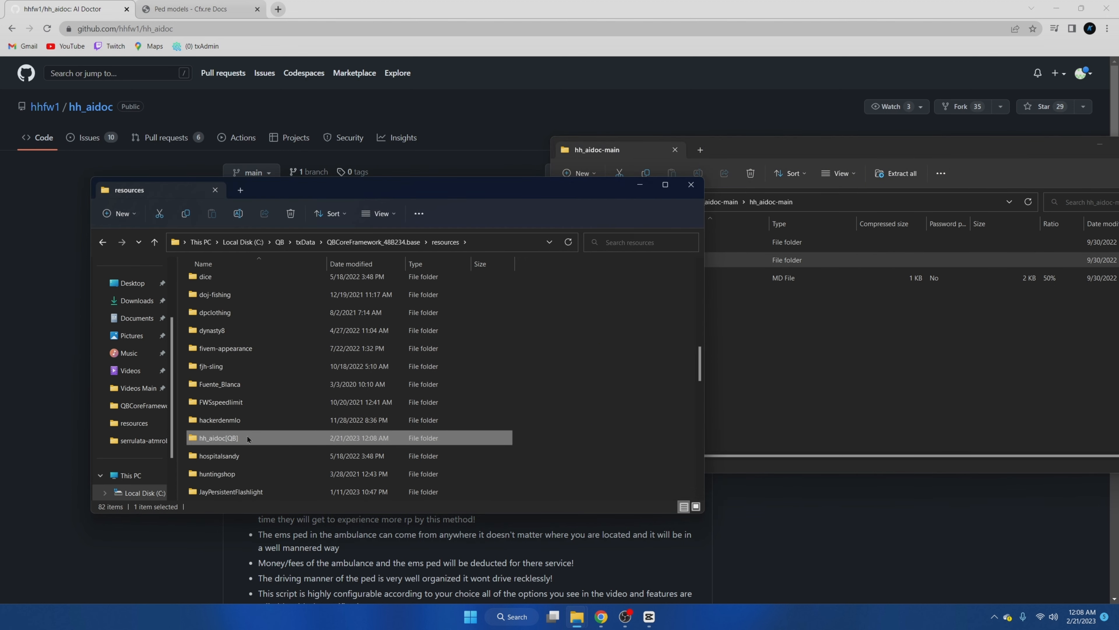
pyautogui.rightClick(218, 438)
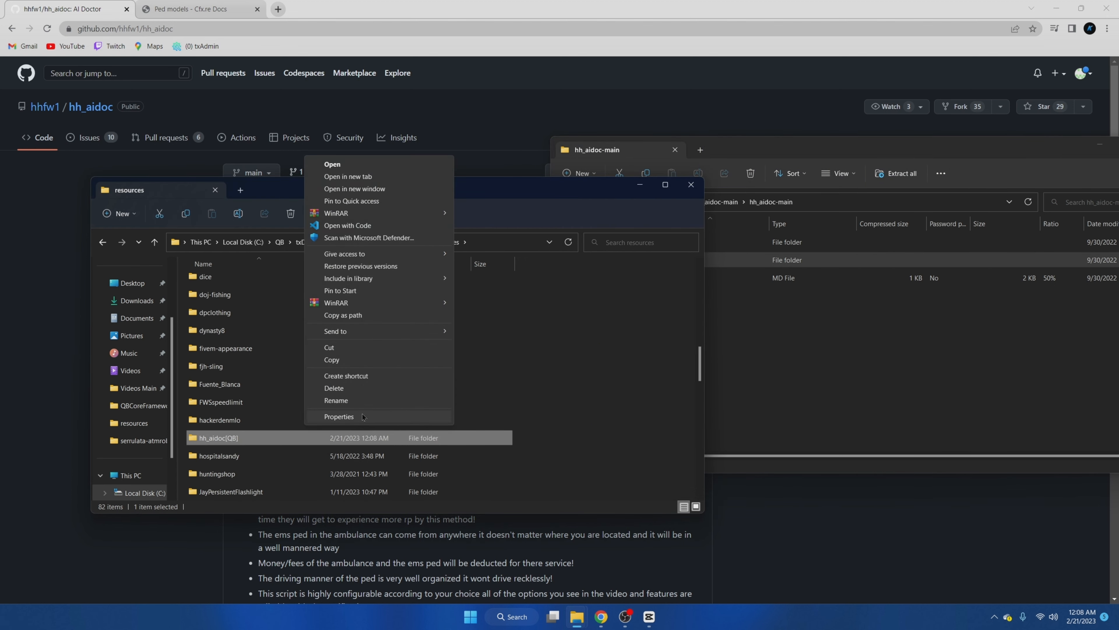
pyautogui.click(335, 400)
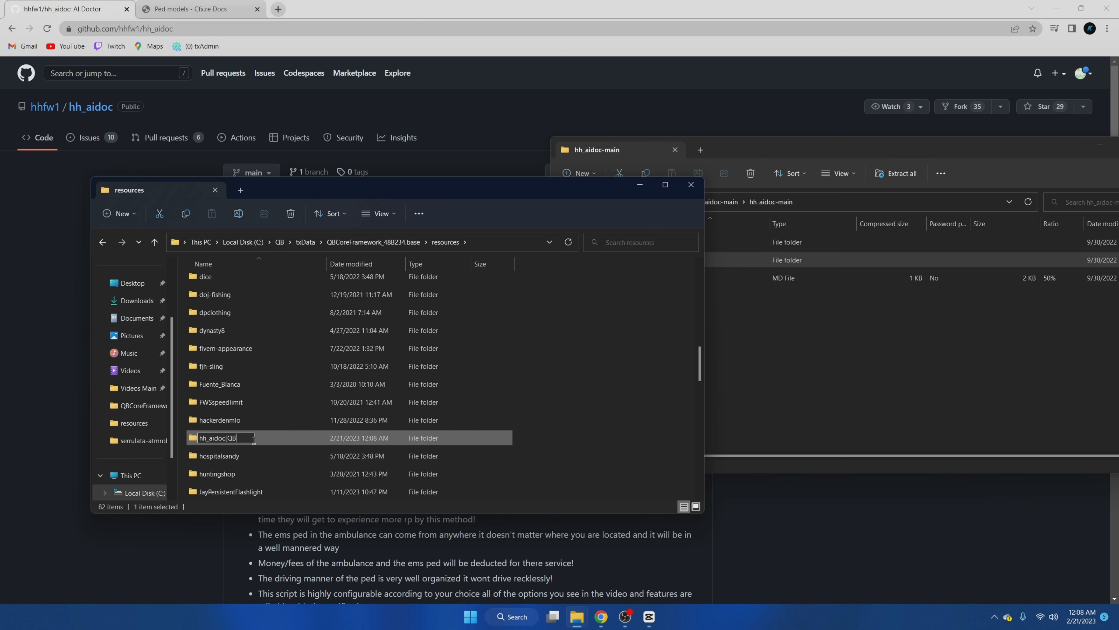
pyautogui.press('Enter')
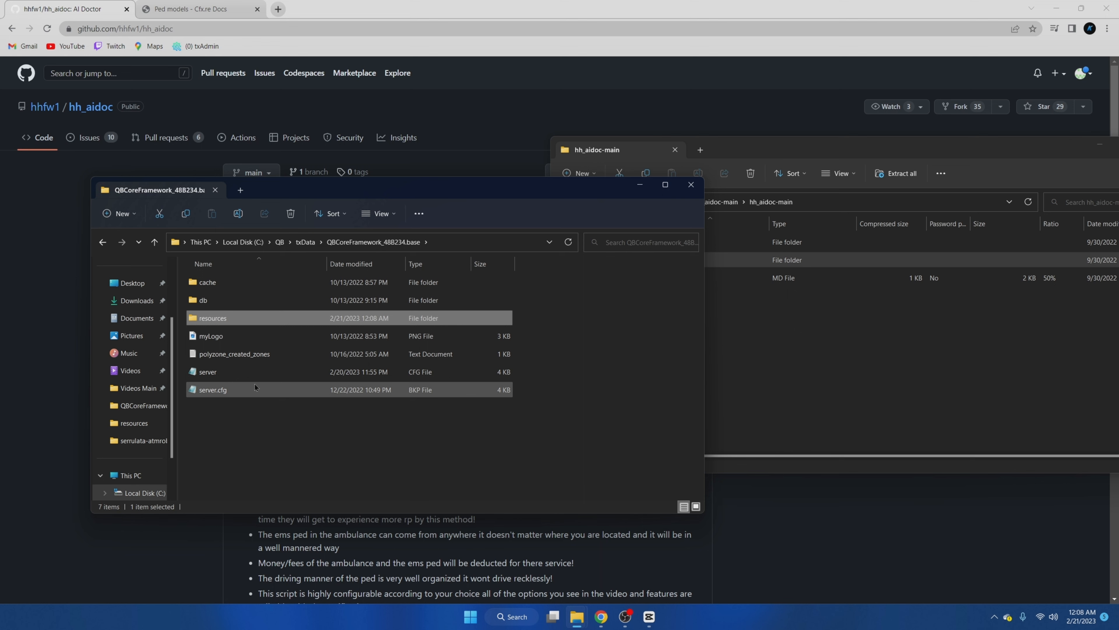
# Step: Add 'ensure hh_aidoc' after the last ensure line in server.cfg
pyautogui.rightClick(207, 372)
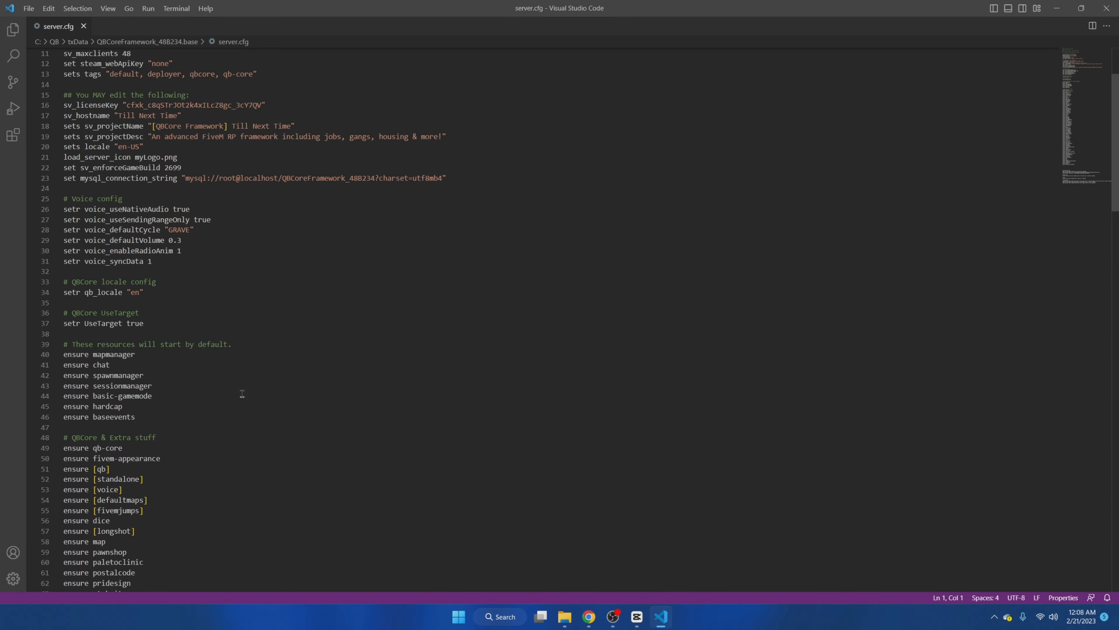
pyautogui.scroll(-3)
pyautogui.write('ensure hh_')
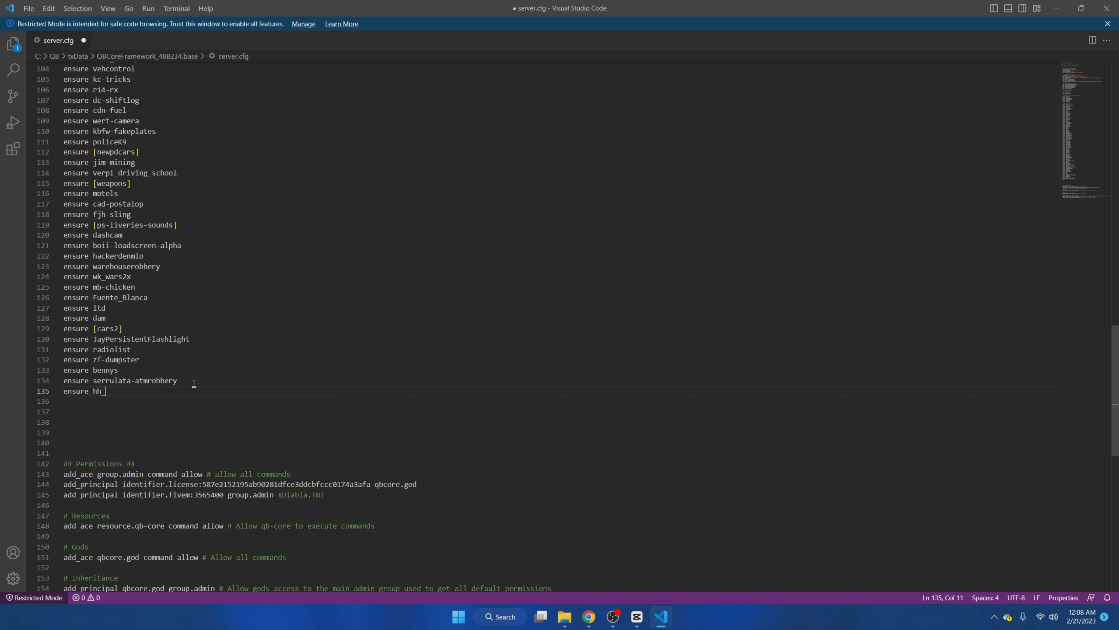
pyautogui.write('aidoc')
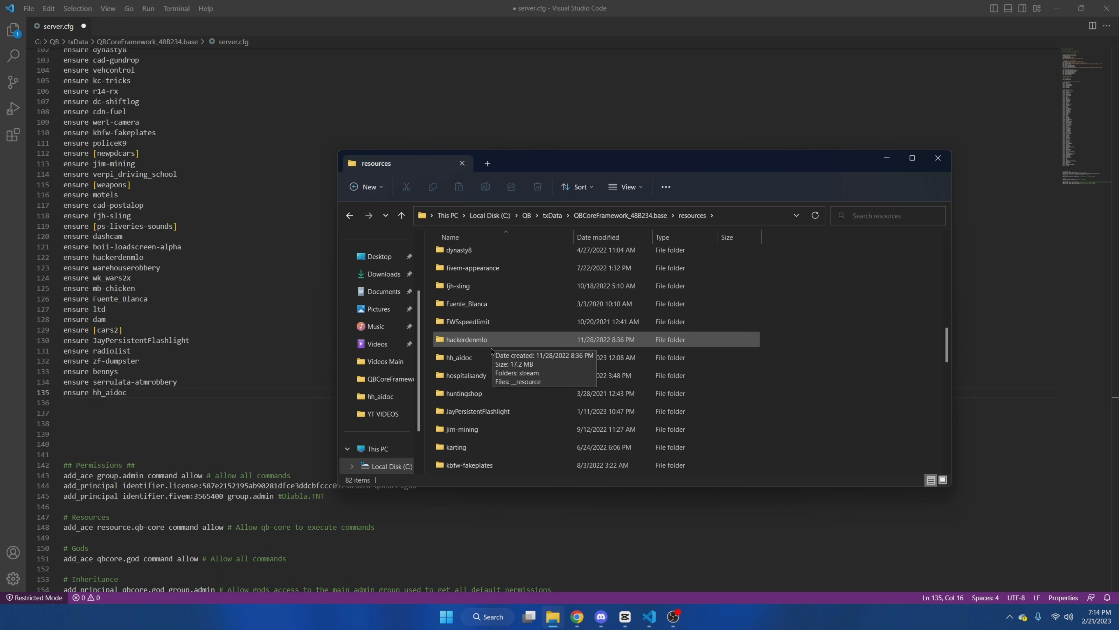
# Step: Open hh_aidoc's config.lua in Visual Studio Code
pyautogui.doubleClick(458, 358)
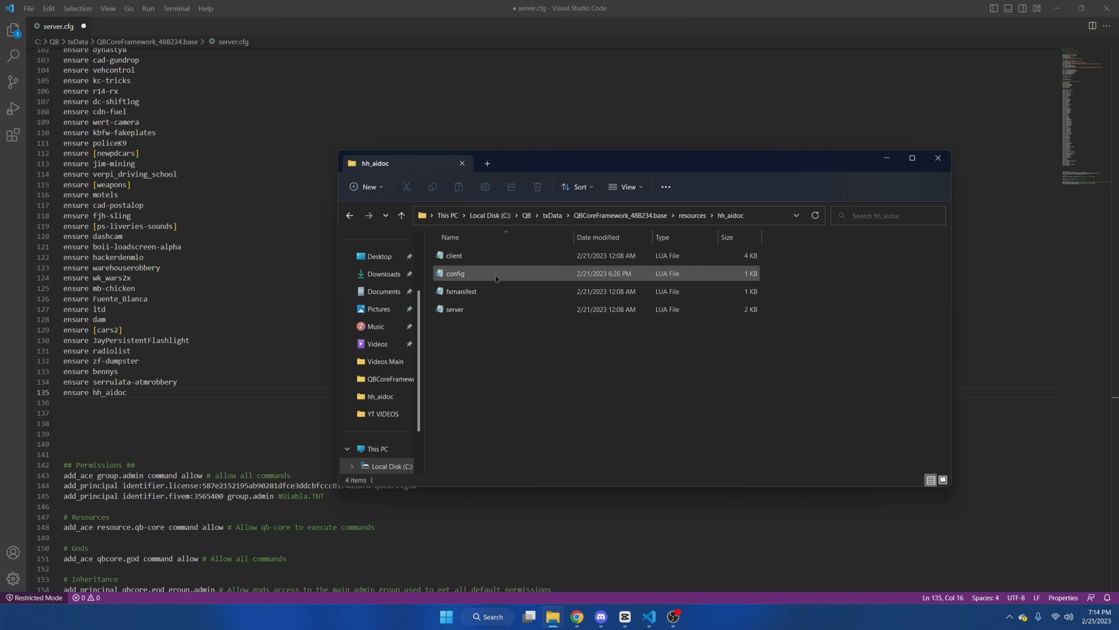
pyautogui.rightClick(455, 273)
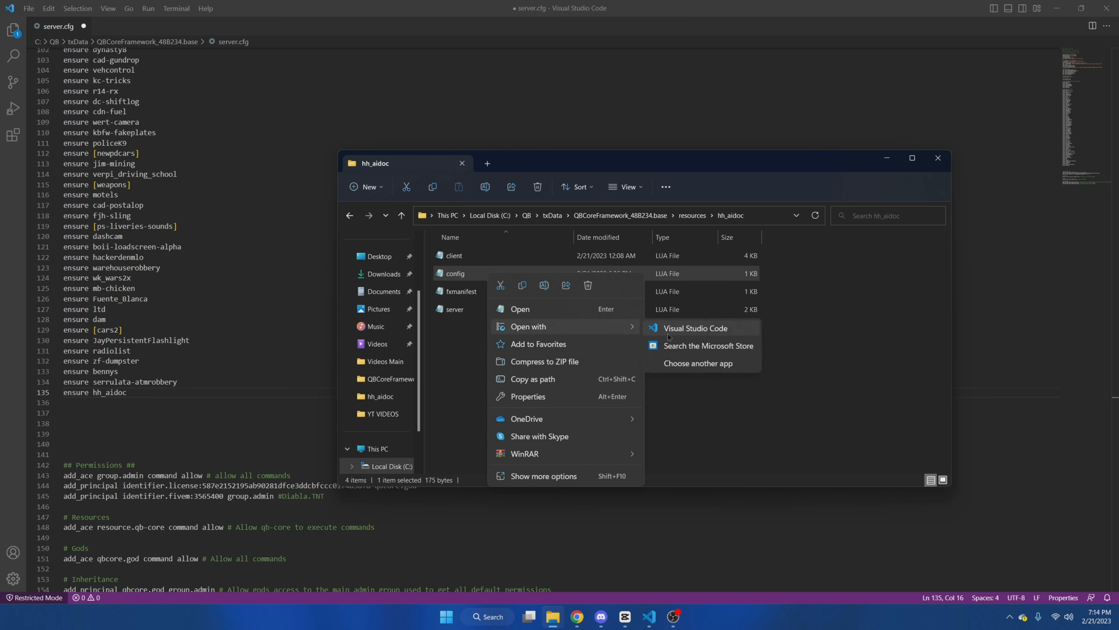
pyautogui.click(695, 329)
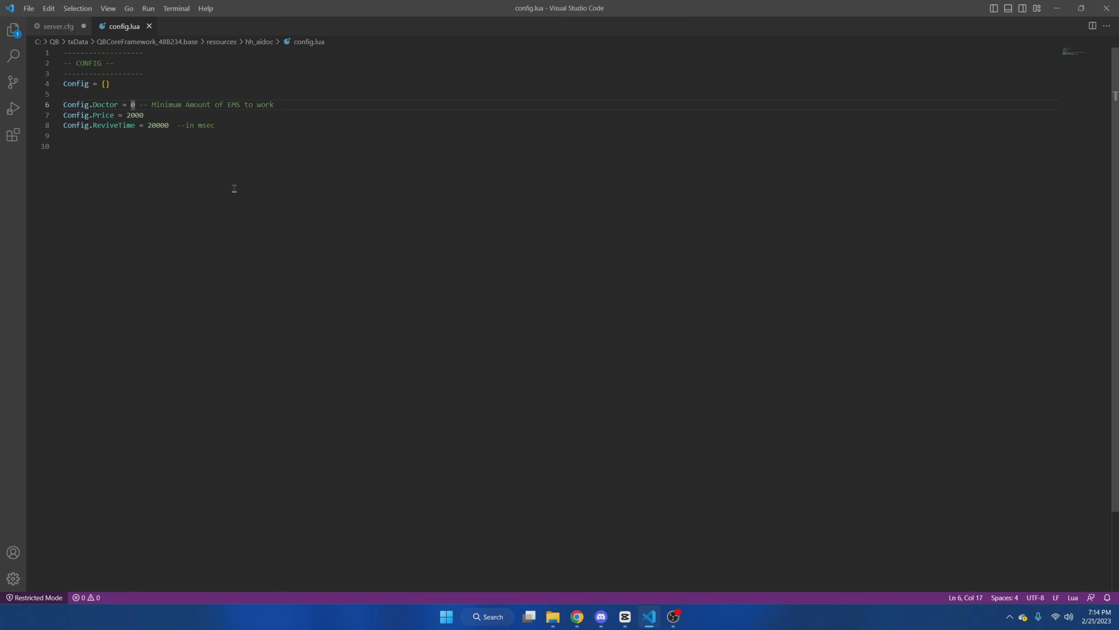
pyautogui.moveTo(141, 160)
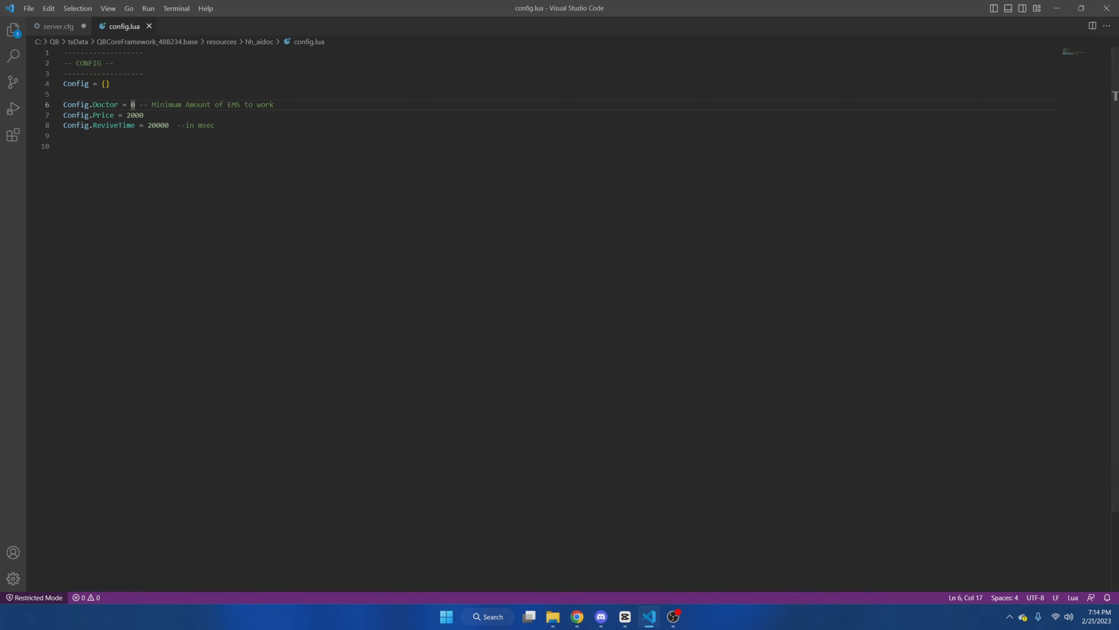
pyautogui.moveTo(210, 231)
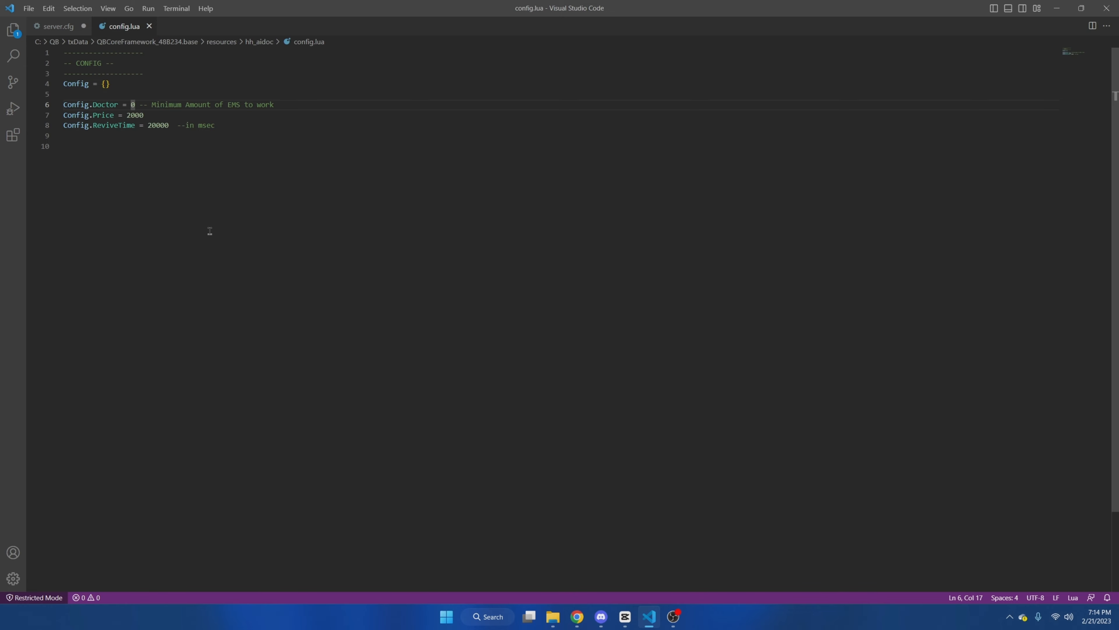
pyautogui.moveTo(183, 173)
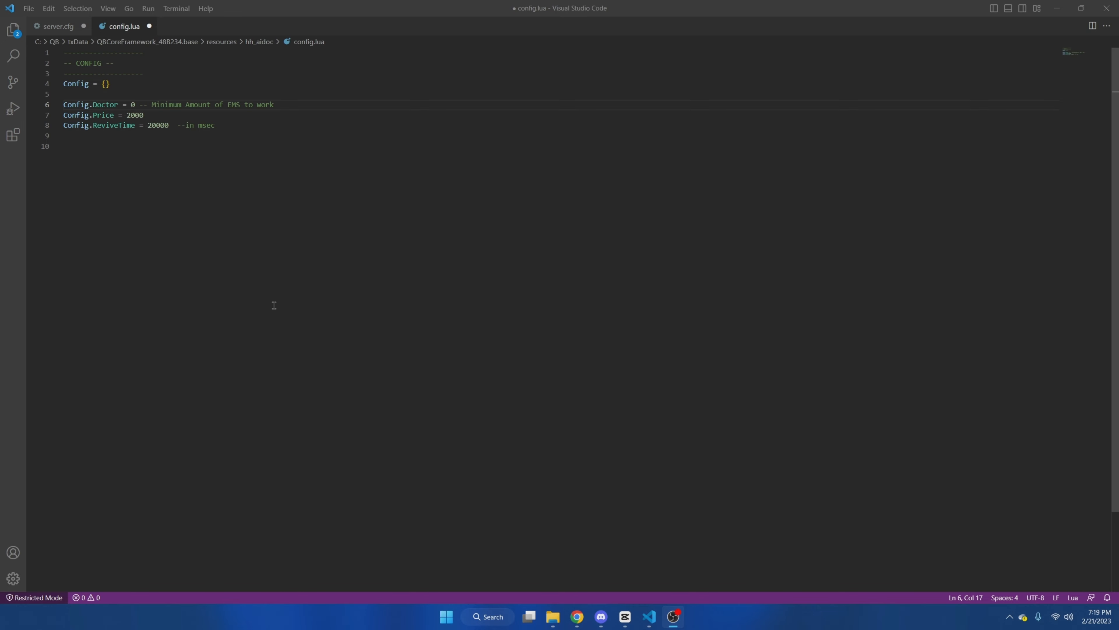
pyautogui.moveTo(161, 216)
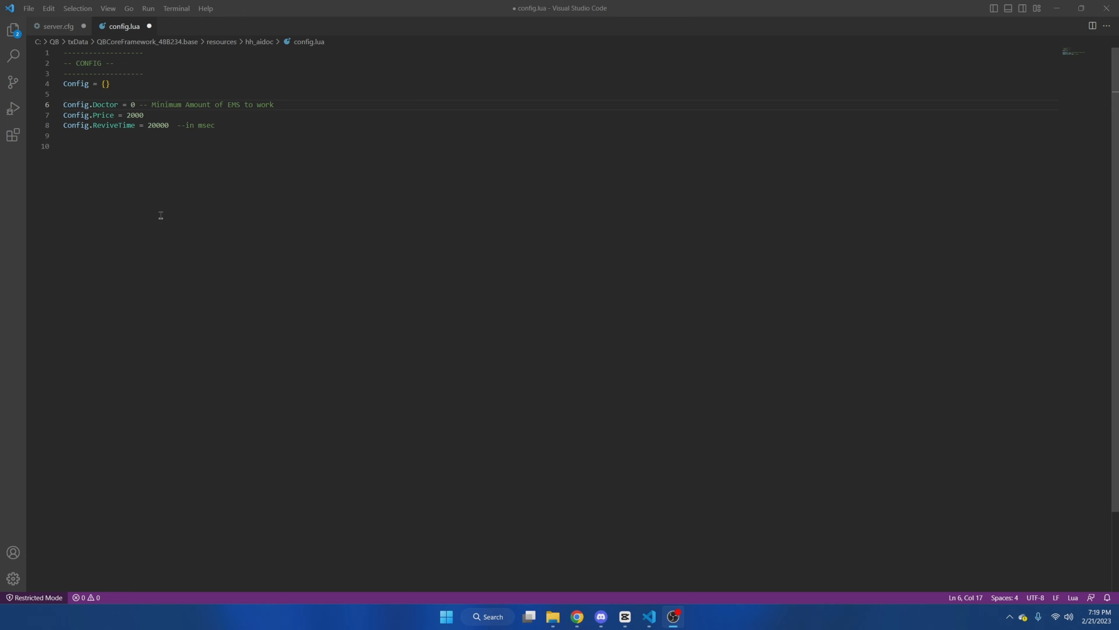
# Step: Save config.lua with Config.Doctor set to 0 required EMS
pyautogui.press('Ctrl+s')
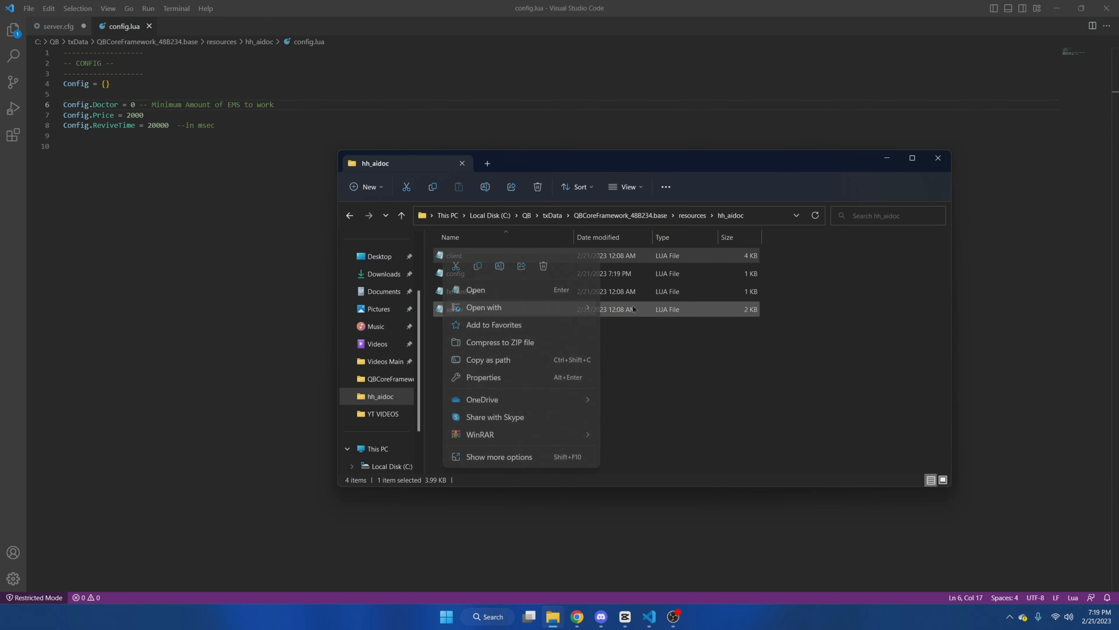
# Step: Open hh_aidoc's client.lua in Visual Studio Code
pyautogui.click(476, 290)
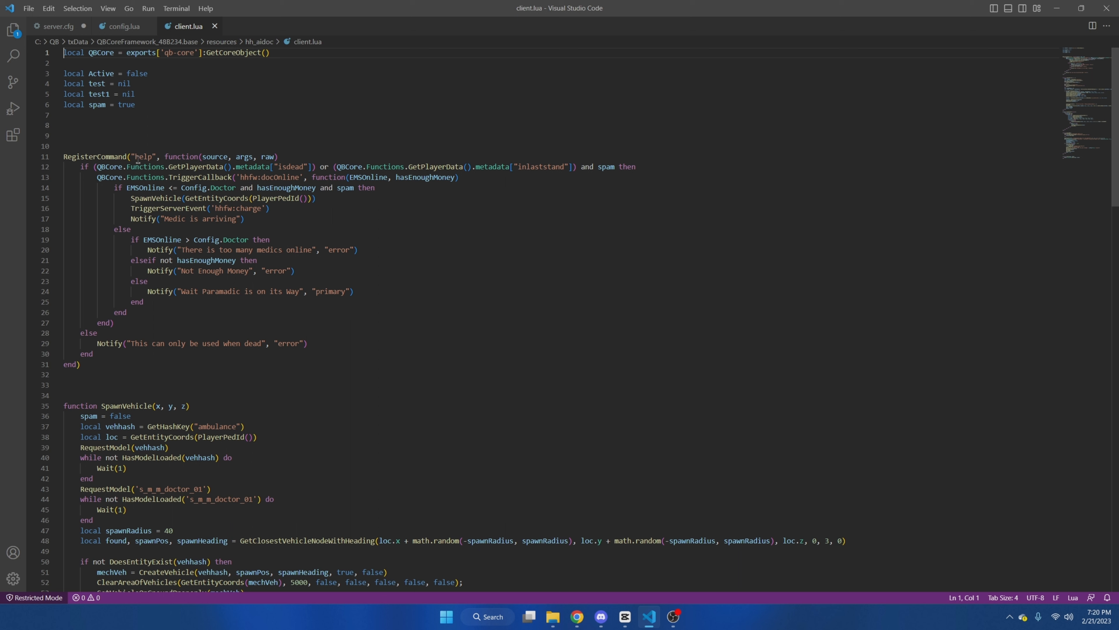
# Step: Rename the chat command 'help' to 'medic' and the 'ambulance' vehicle hash to 'FD1'
pyautogui.doubleClick(144, 157)
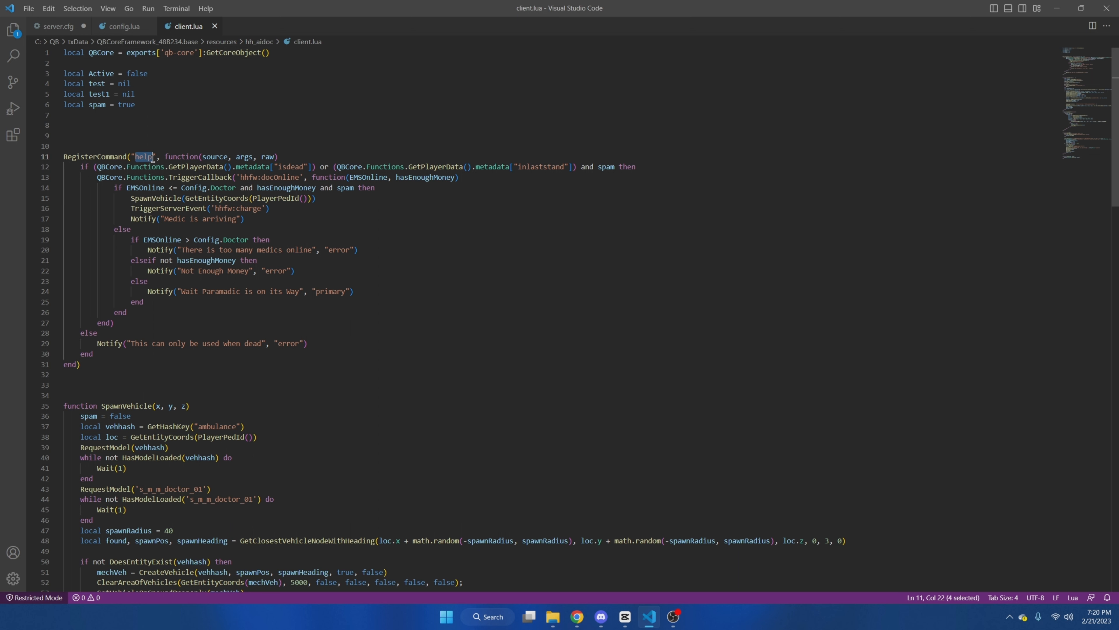
pyautogui.write('m')
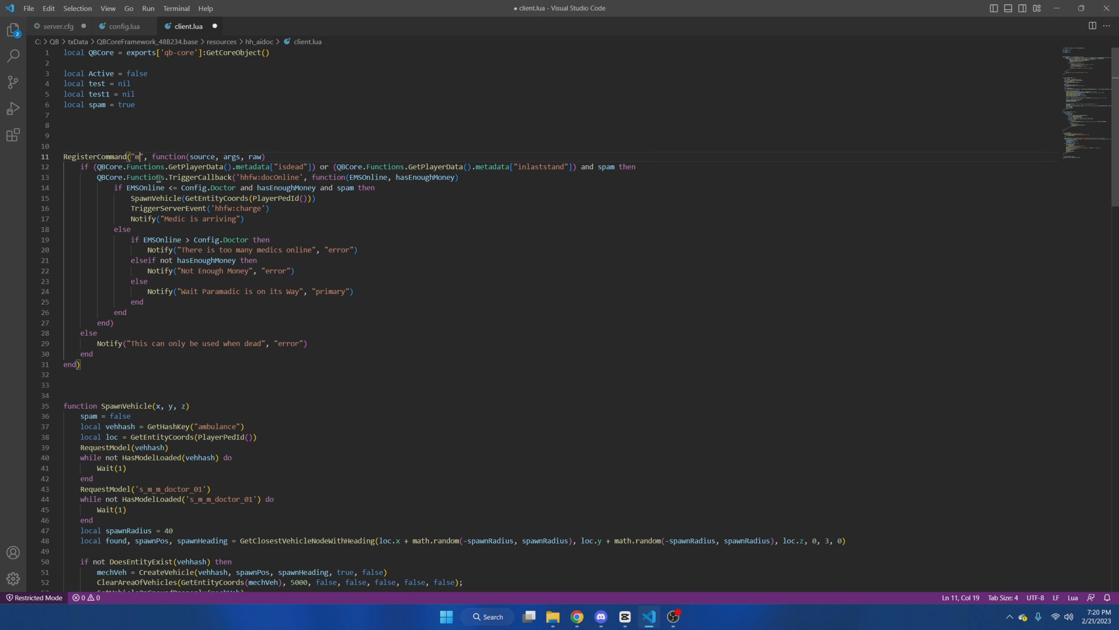
pyautogui.write('edic')
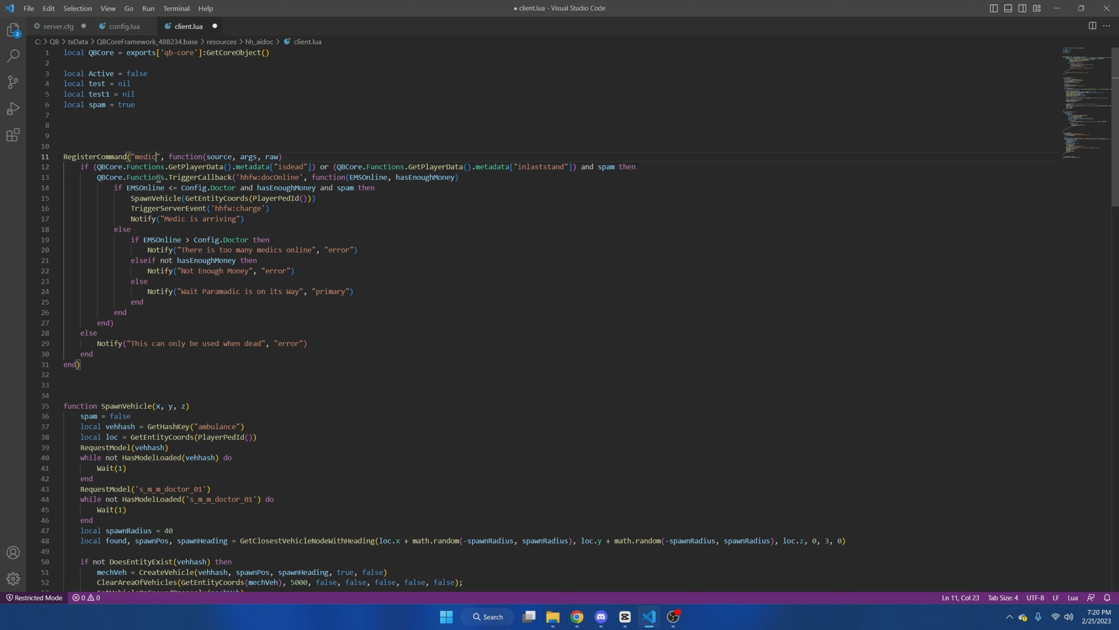
pyautogui.scroll(-3)
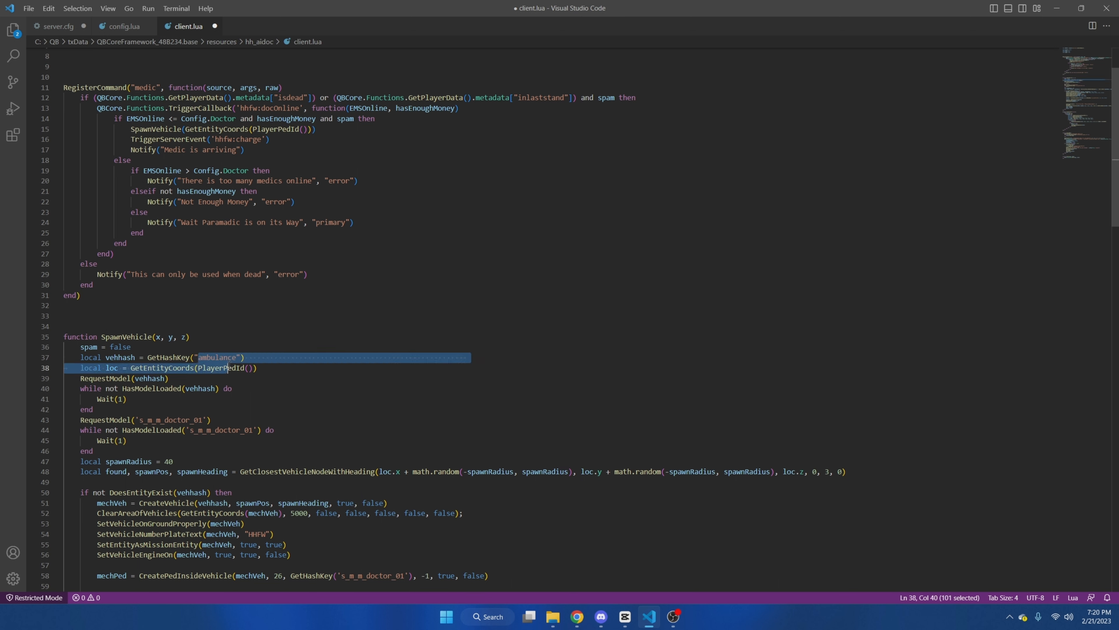
pyautogui.doubleClick(218, 358)
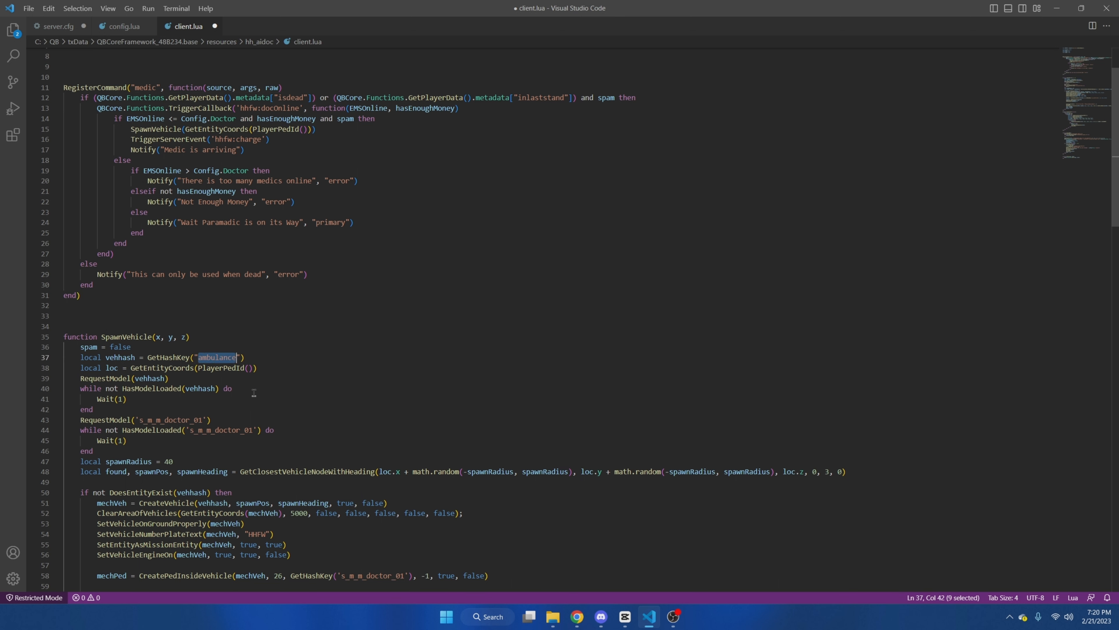
pyautogui.write('FDI')
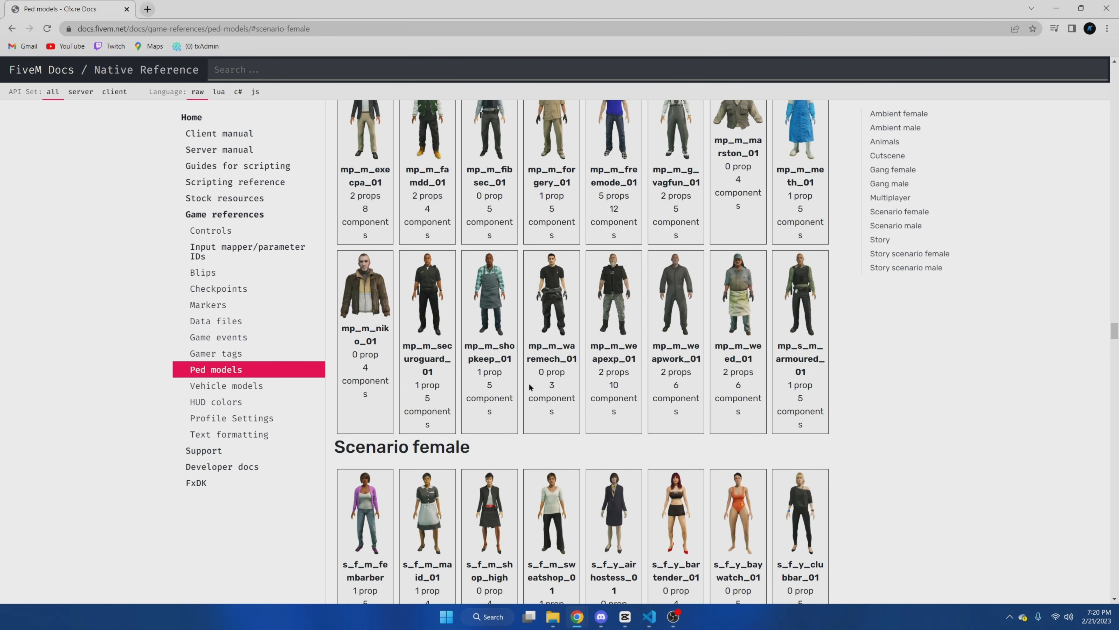
# Step: Select the s_f_y_scrubs_01 name under Scenario female peds to copy it
pyautogui.scroll(-3)
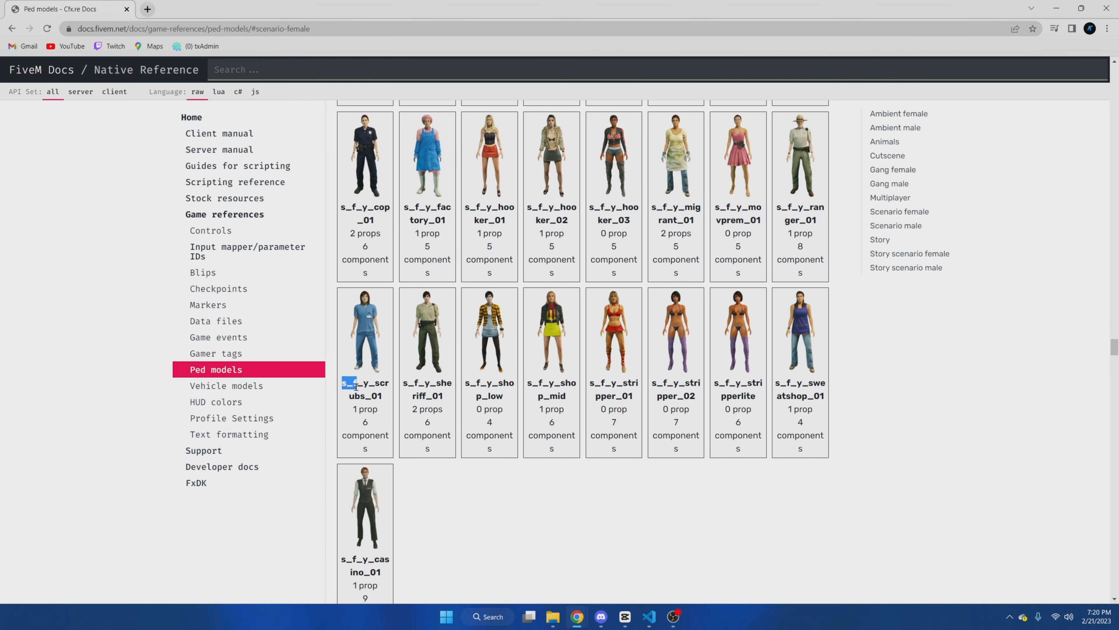
pyautogui.doubleClick(365, 383)
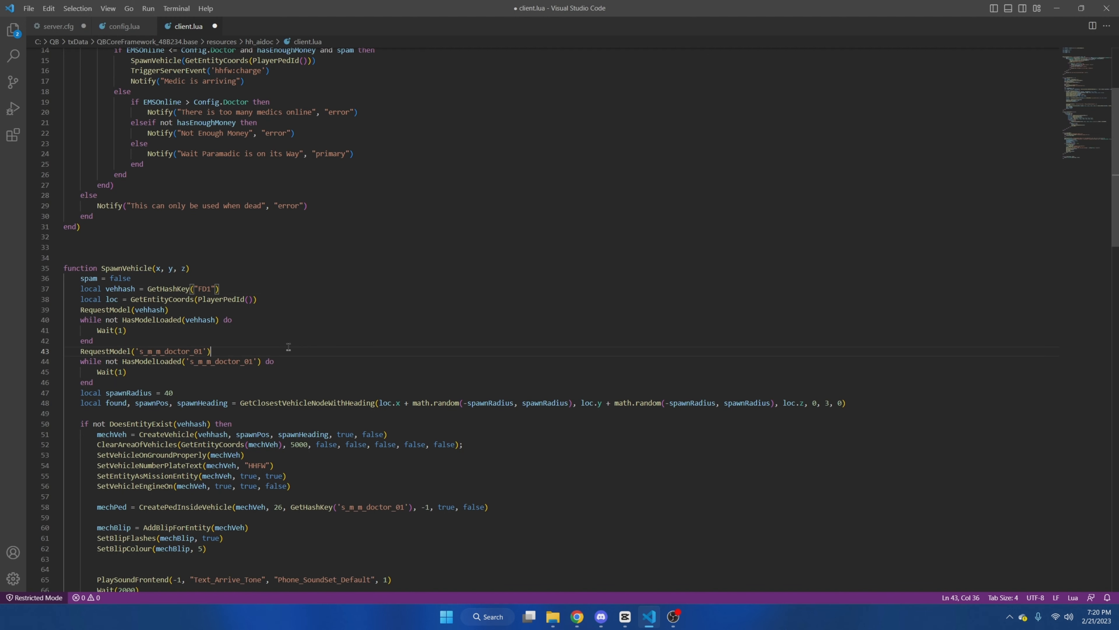
# Step: Replace the s_m_m_doctor_01 ped model names with s_f_y_scrubs_01
pyautogui.doubleClick(170, 351)
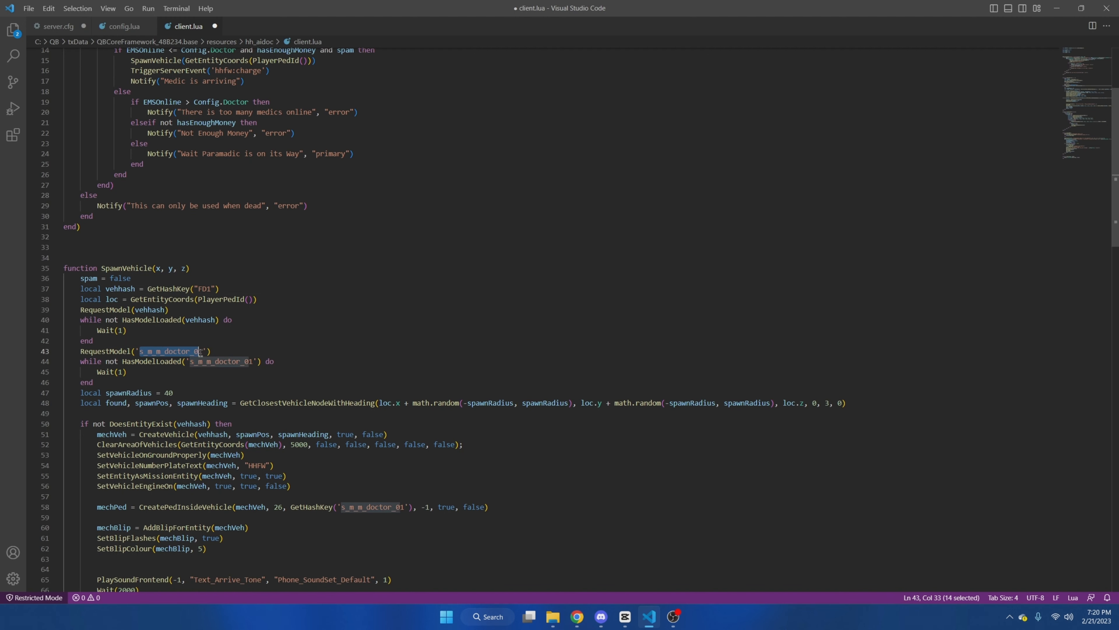
pyautogui.write('s_f_y_scrubs_01')
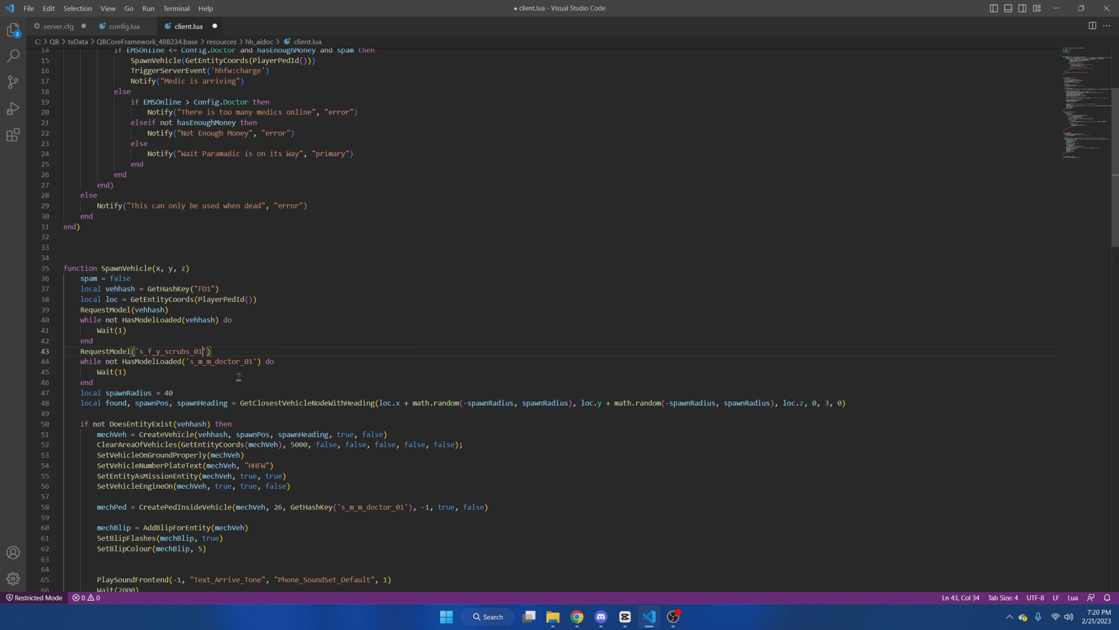
pyautogui.doubleClick(222, 362)
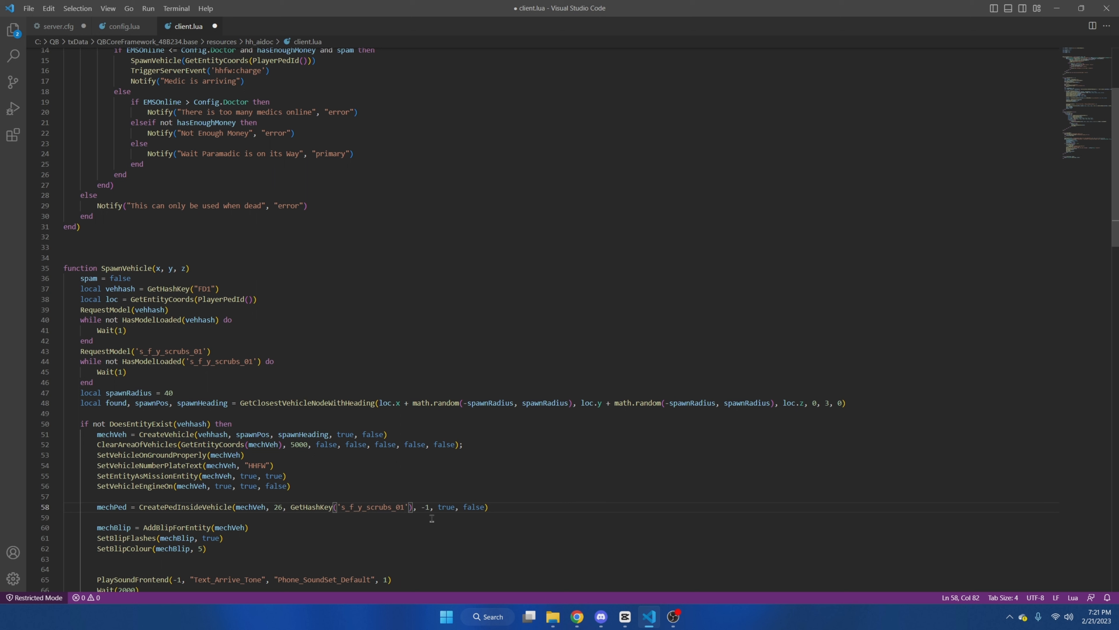
pyautogui.moveTo(381, 479)
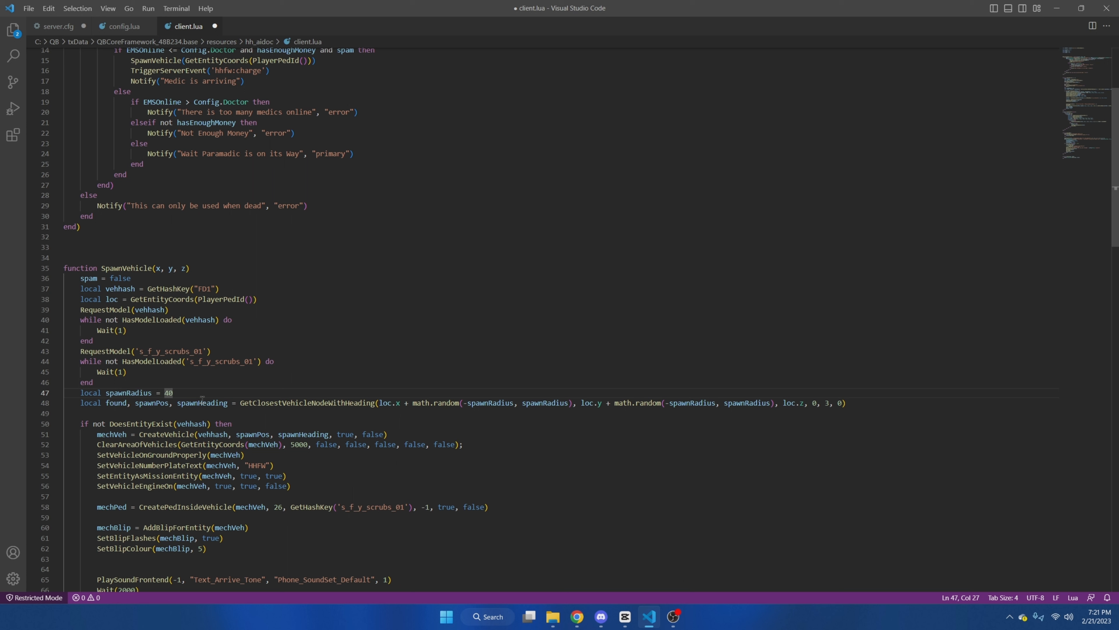
# Step: Change spawnRadius from 40 to 75 and save client.lua
pyautogui.press('Backspace')
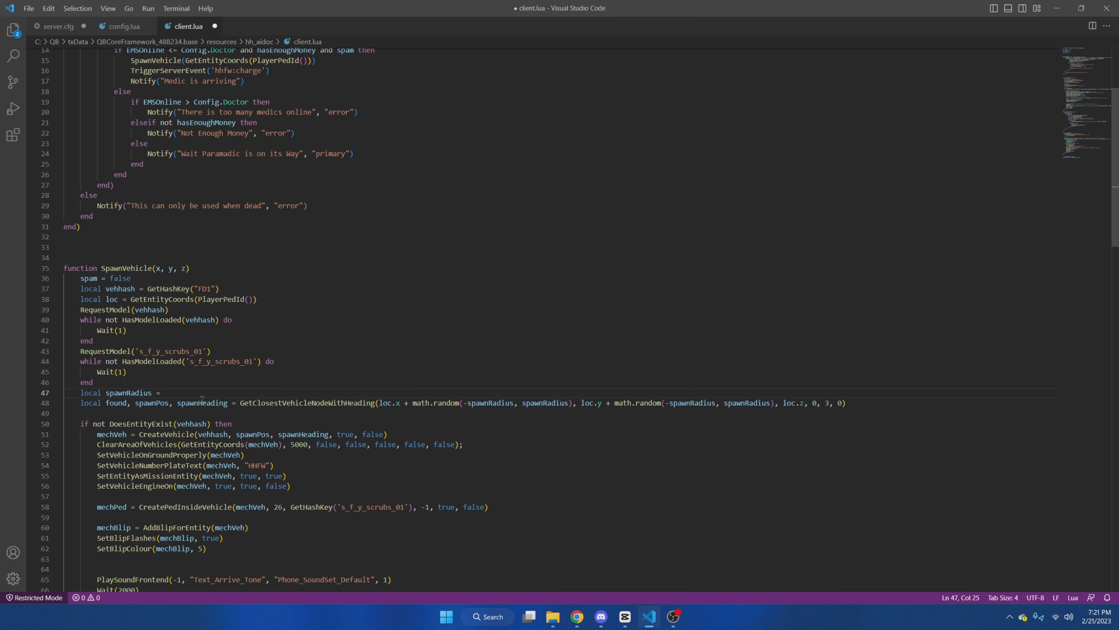
pyautogui.write('75')
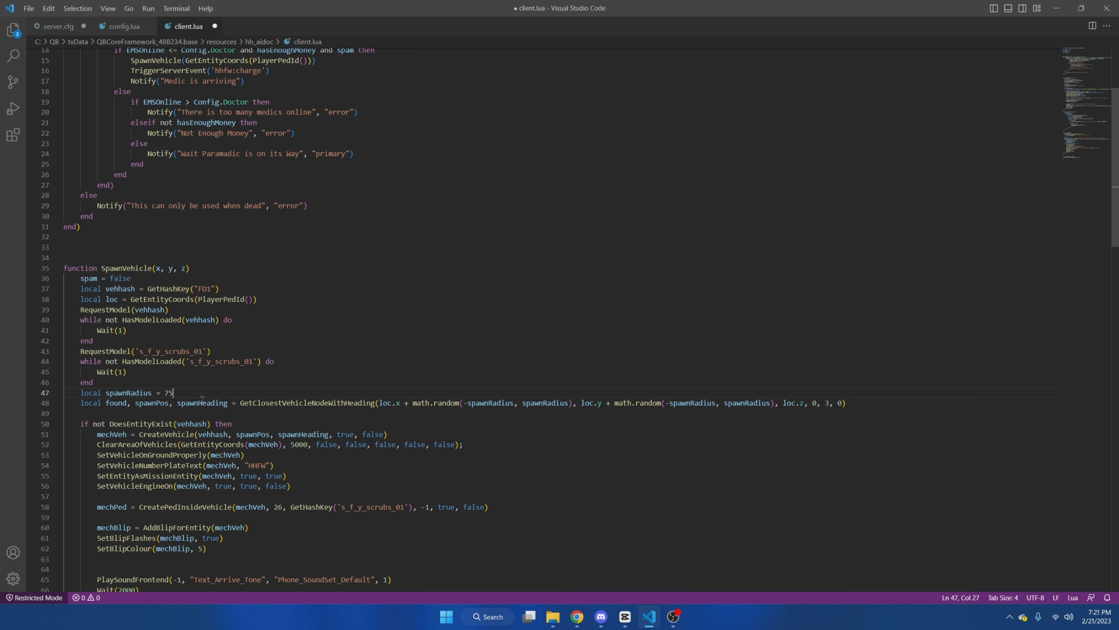
pyautogui.click(28, 8)
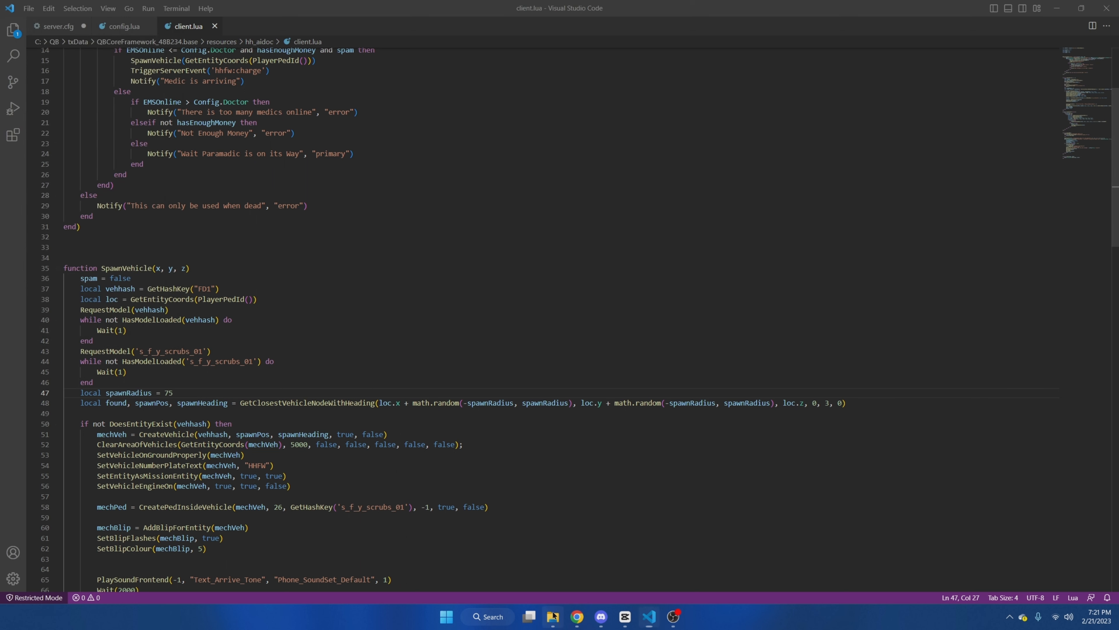
pyautogui.rightClick(455, 309)
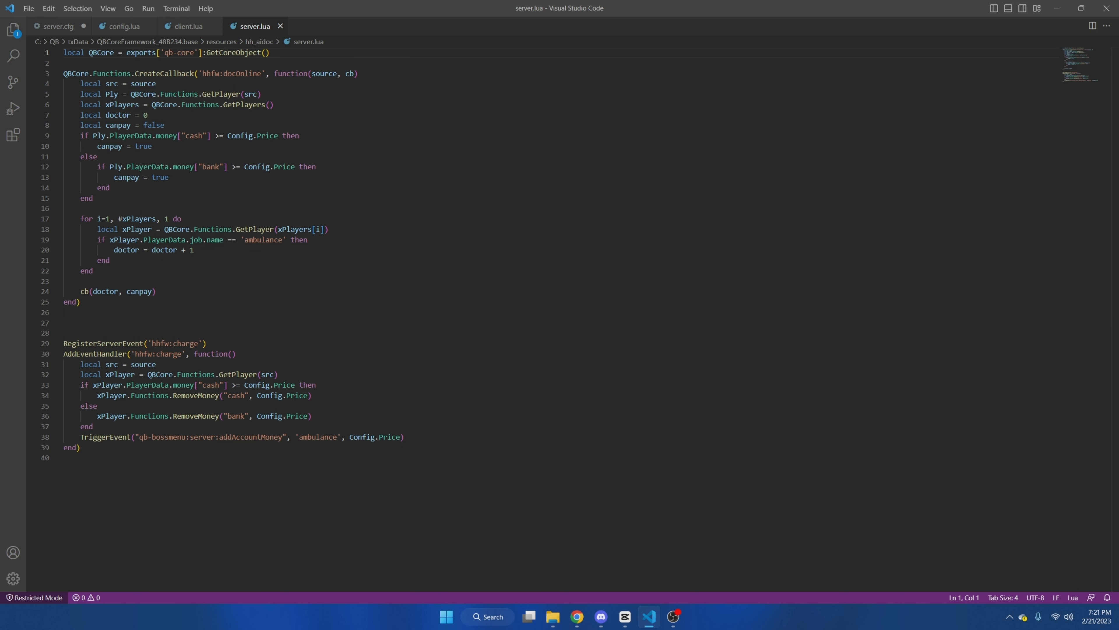
pyautogui.moveTo(219, 336)
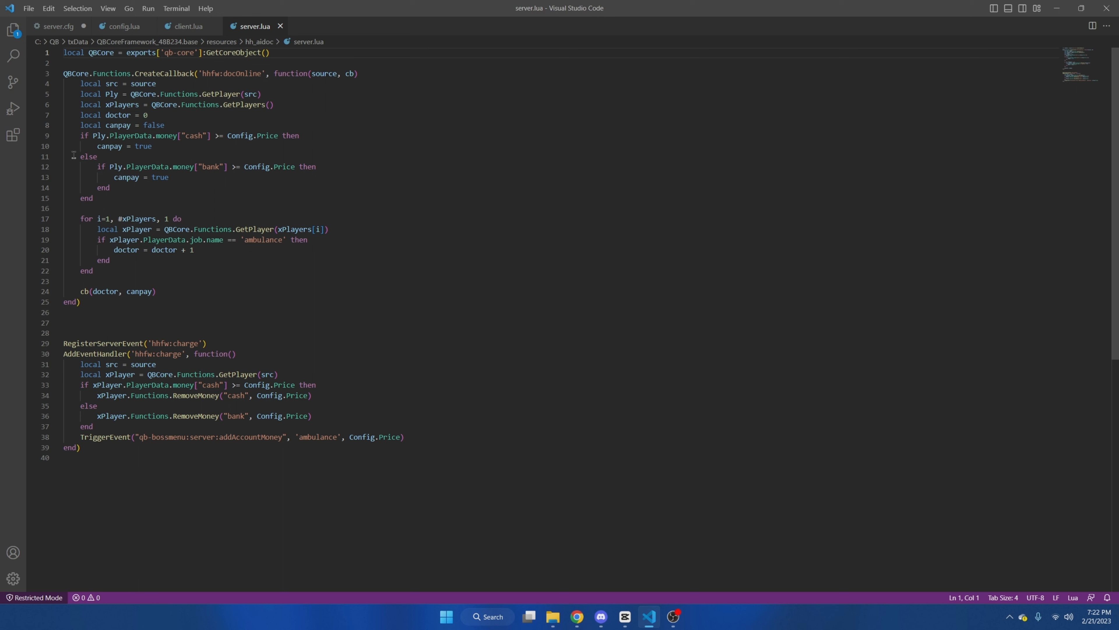
# Step: Delete both bank-payment else branches in server.lua so only cash is charged, and save
pyautogui.moveTo(79, 156); pyautogui.dragTo(111, 187)
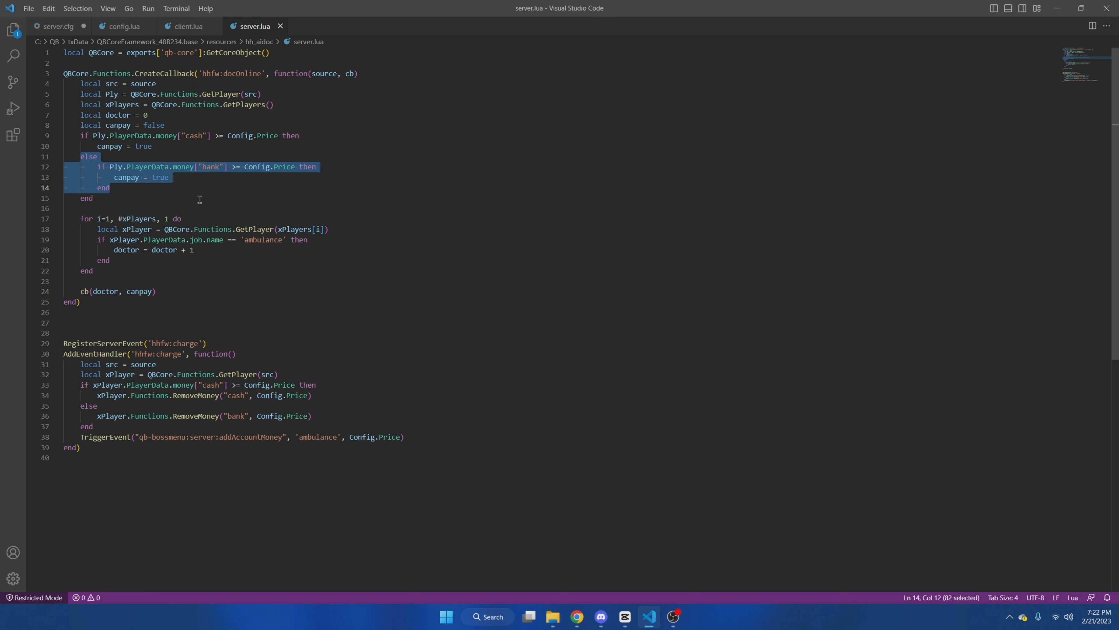
pyautogui.press('Delete')
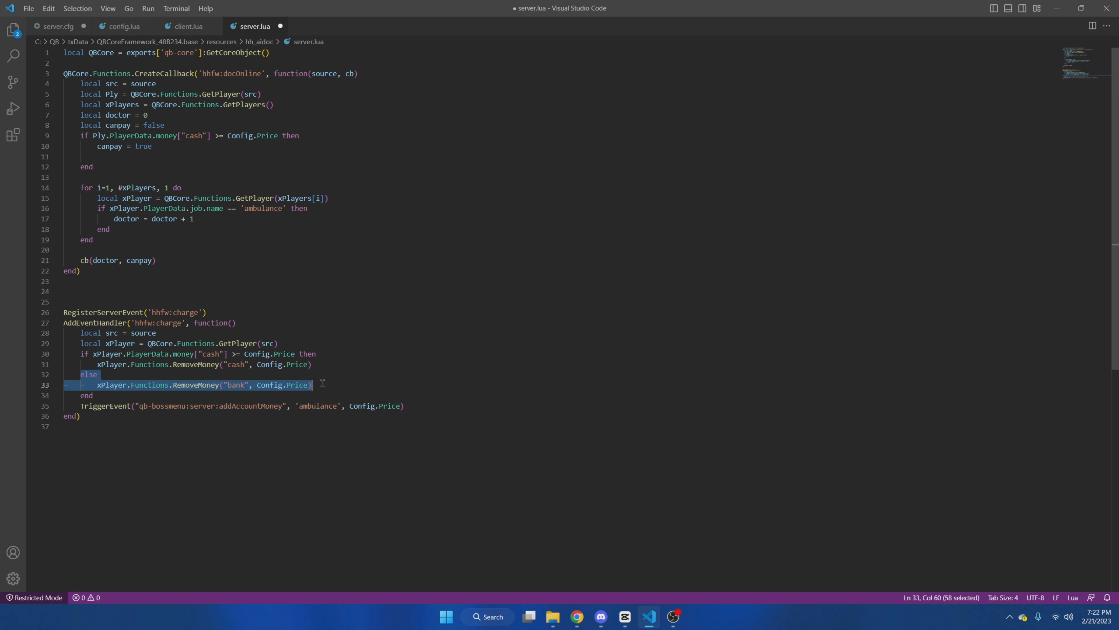
pyautogui.press('Delete')
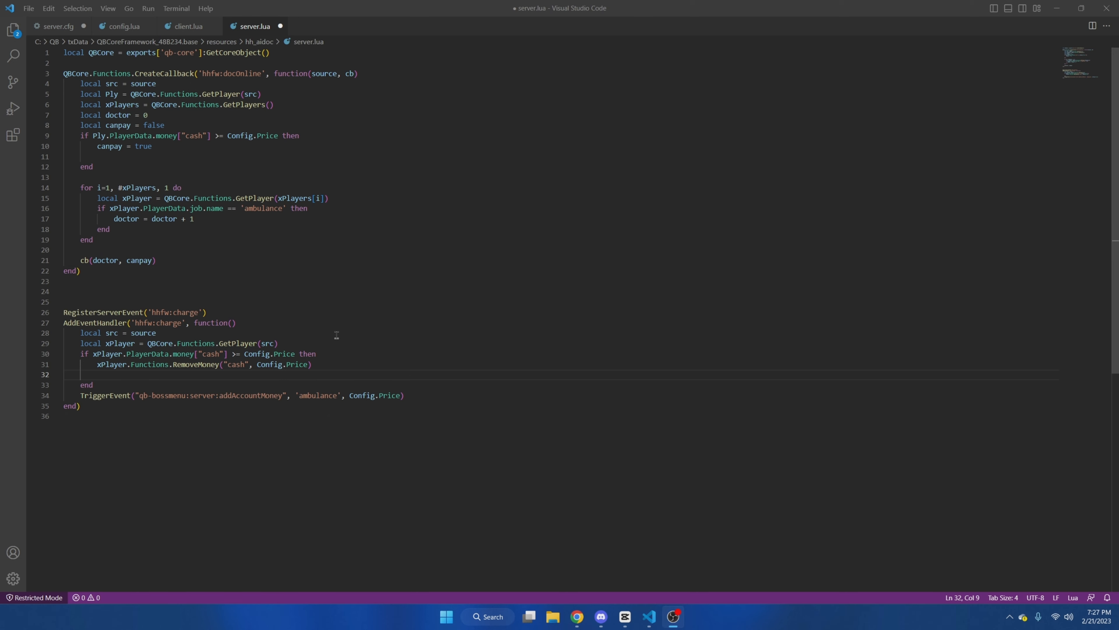
pyautogui.click(28, 8)
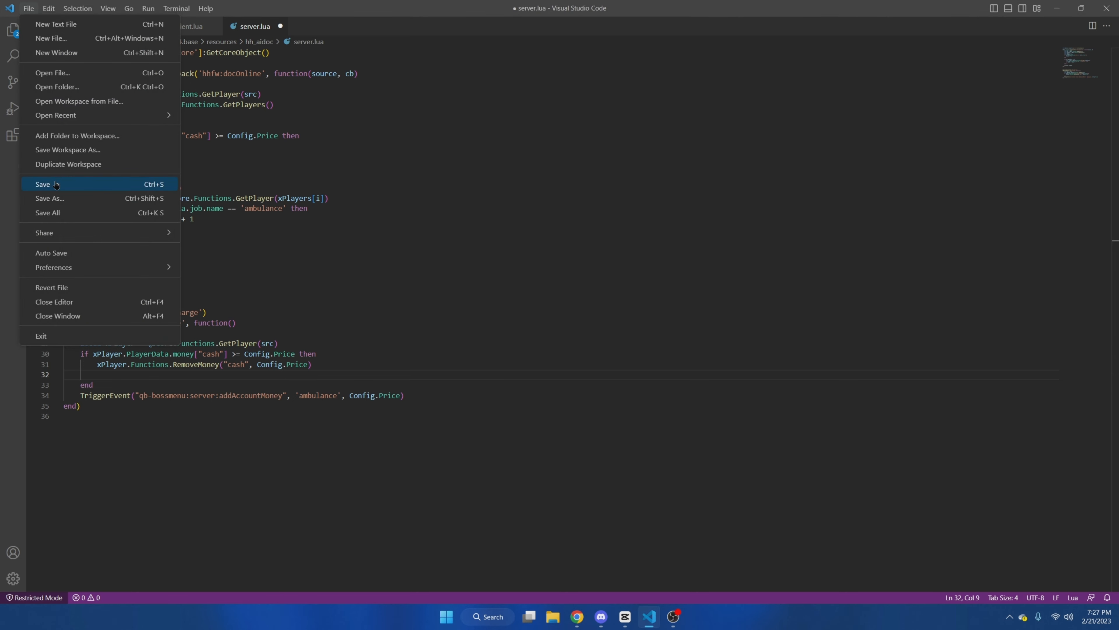
pyautogui.click(43, 184)
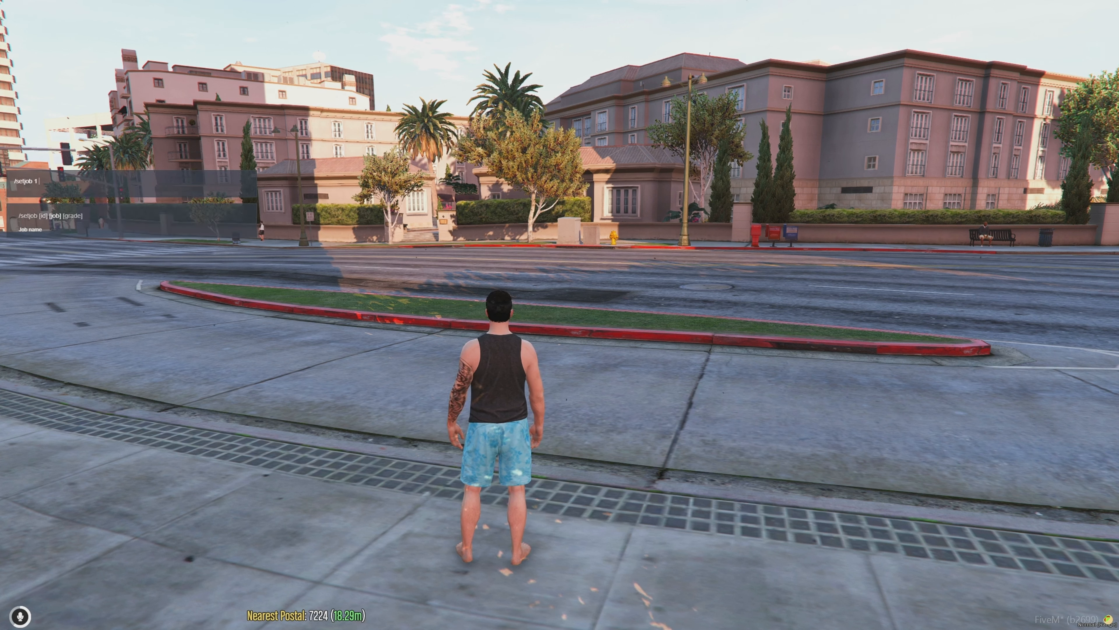
# Step: Run /setjob with 'ambulance 4', see the medic request refused, and begin typing /rev
pyautogui.write('ambulance 4')
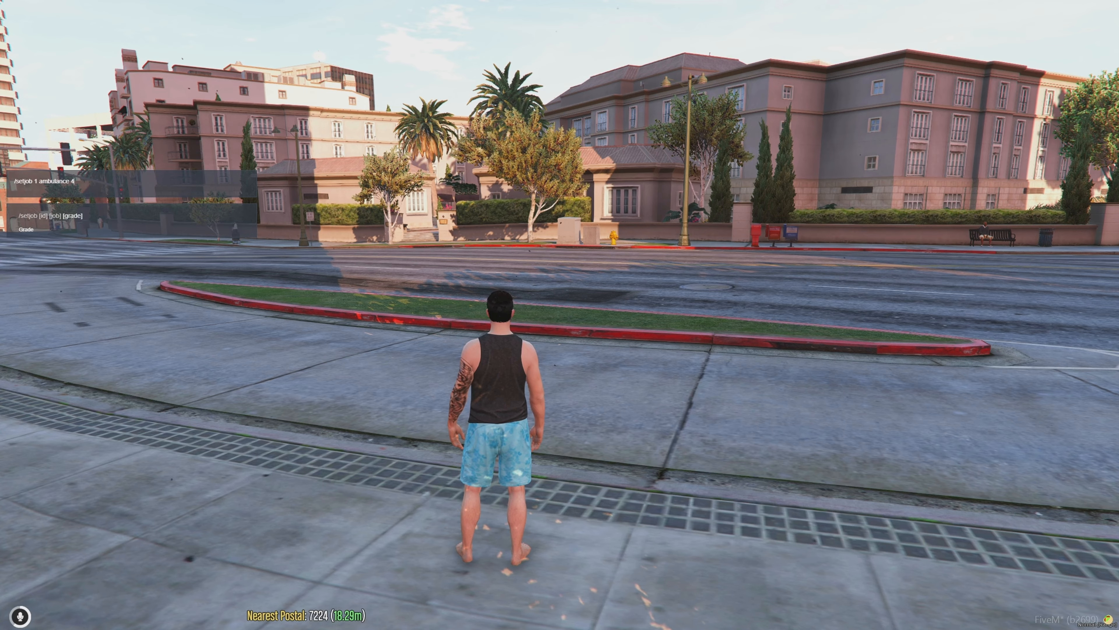
pyautogui.press('Enter')
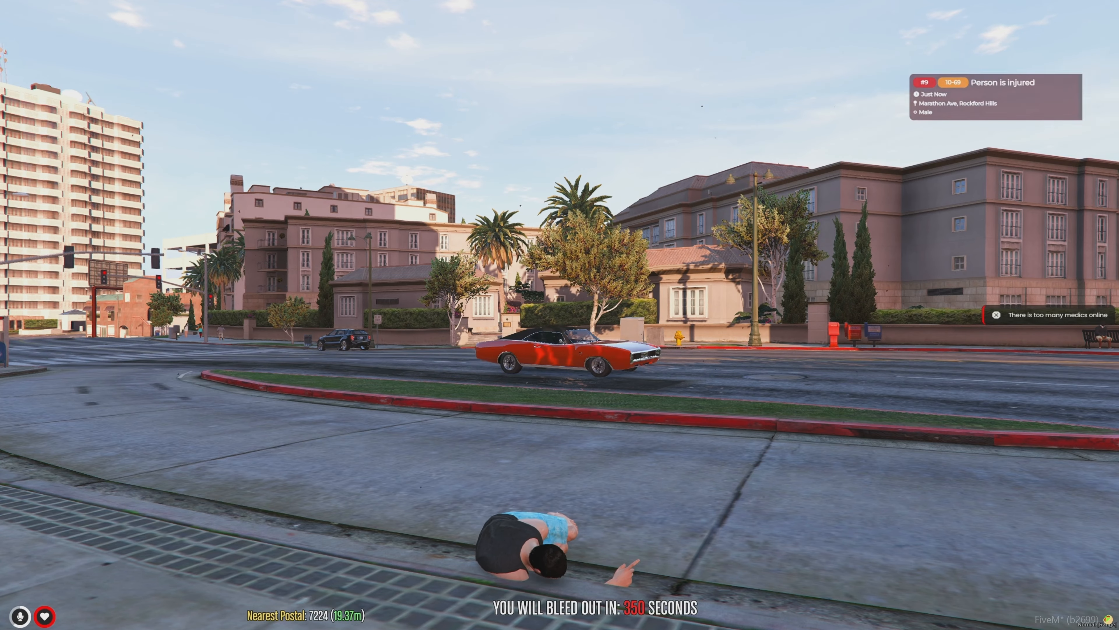
pyautogui.write('/revi')
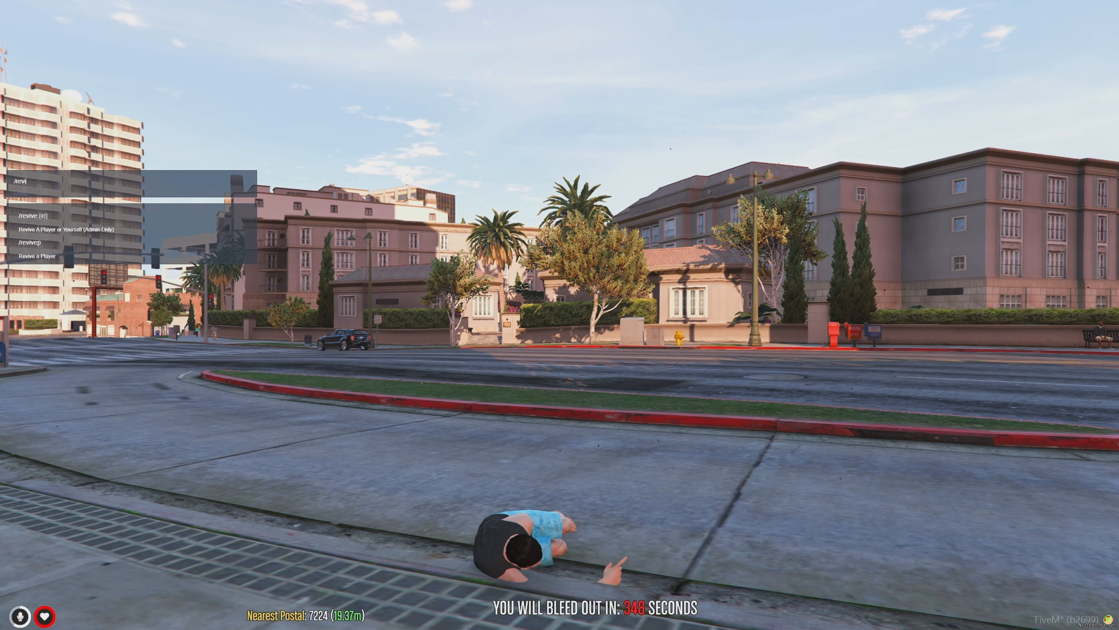